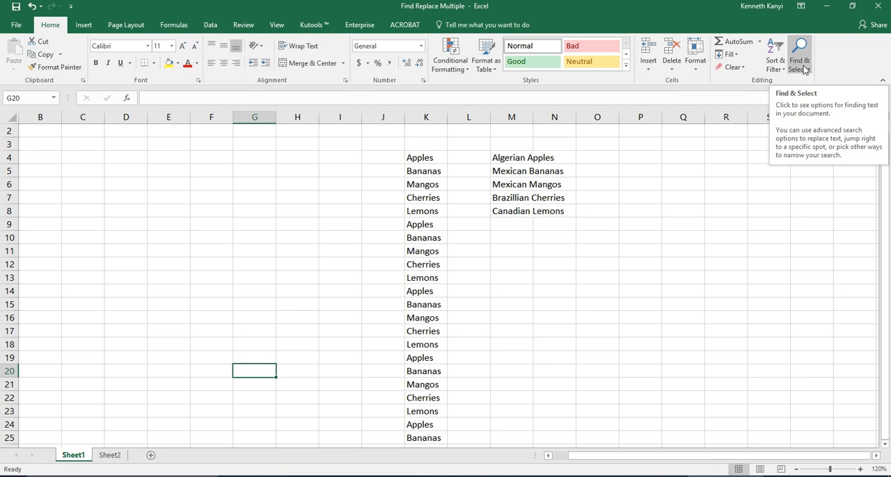
{"action": "mouse_move", "coordinate": [820, 93]}
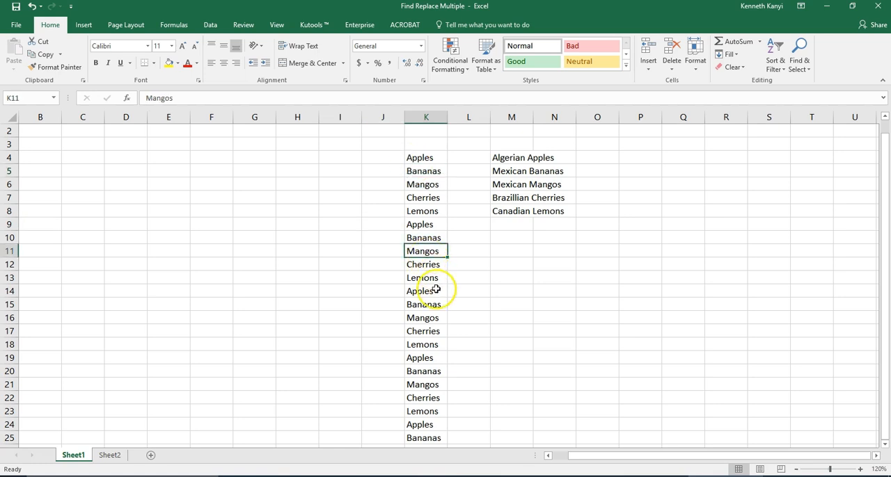
Step: Review the repeated fruit names in column K and the full replacement names such as Algerian Apples in column M
{"action": "left_click", "coordinate": [424, 331]}
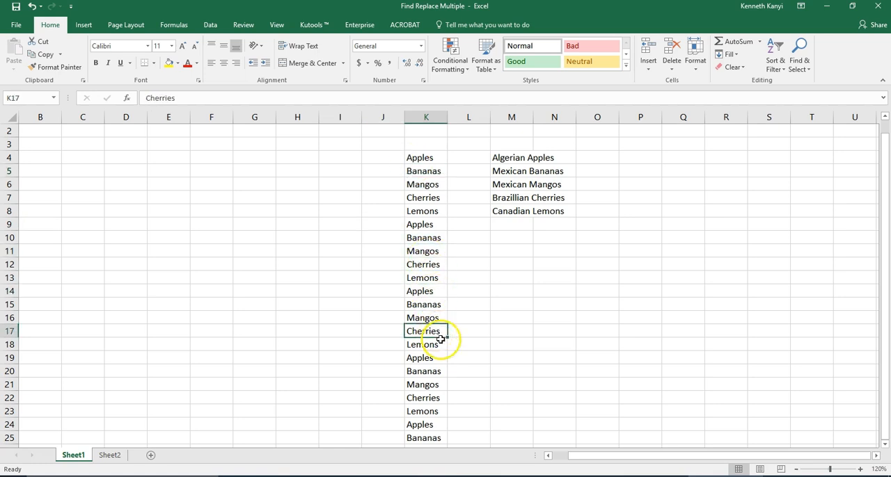
{"action": "left_click", "coordinate": [426, 184]}
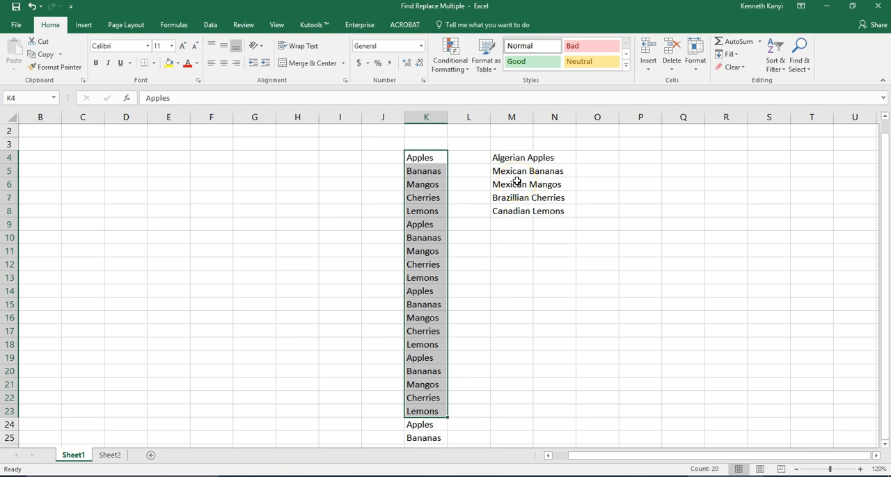
{"action": "left_click", "coordinate": [639, 237]}
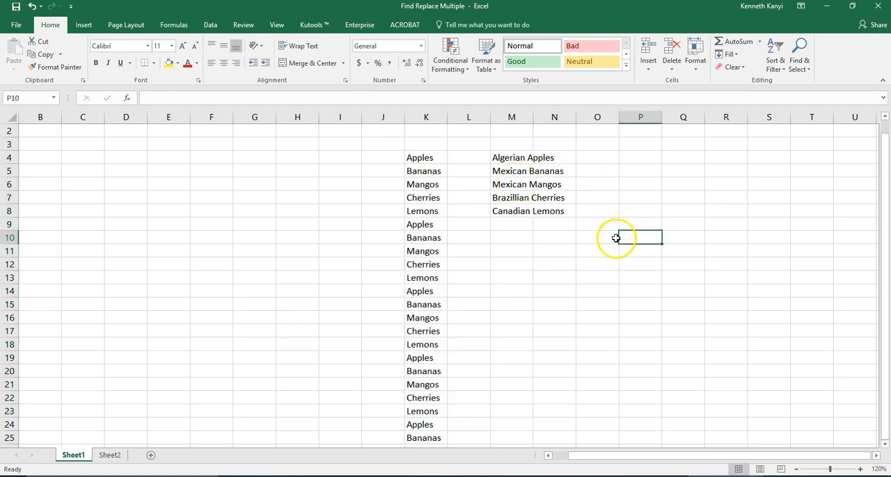
{"action": "left_click", "coordinate": [554, 303]}
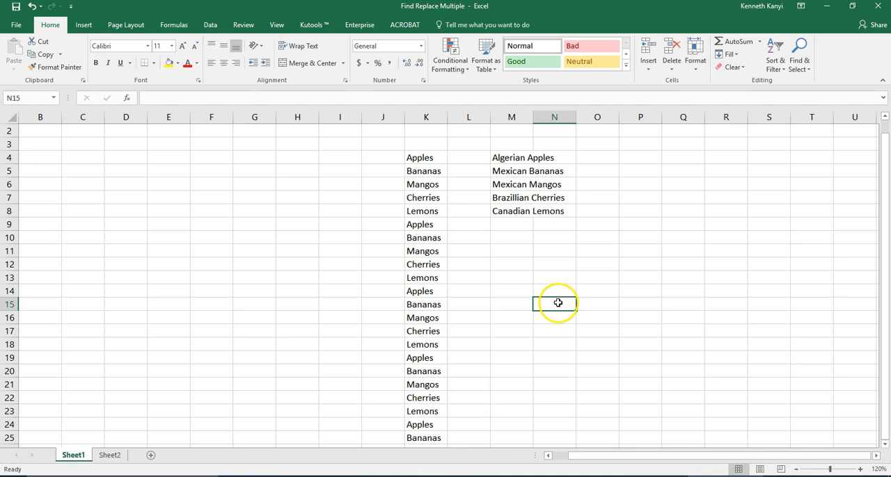
{"action": "left_click", "coordinate": [512, 157]}
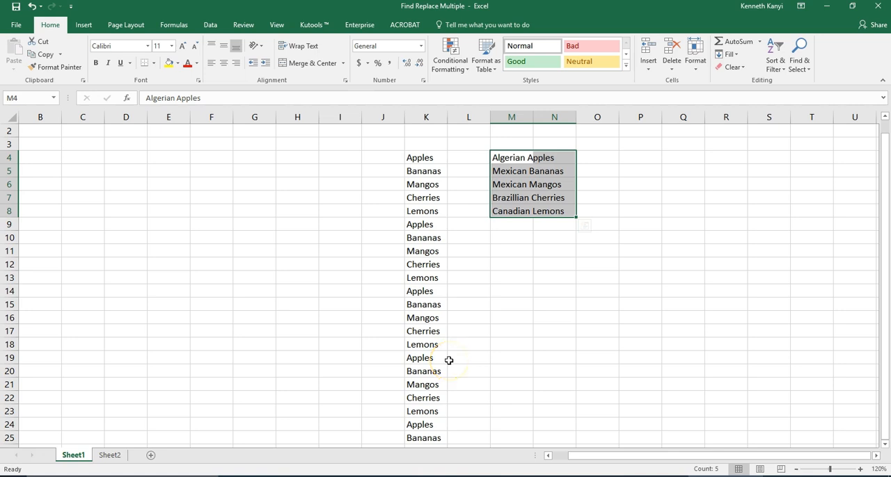
{"action": "left_click", "coordinate": [554, 304]}
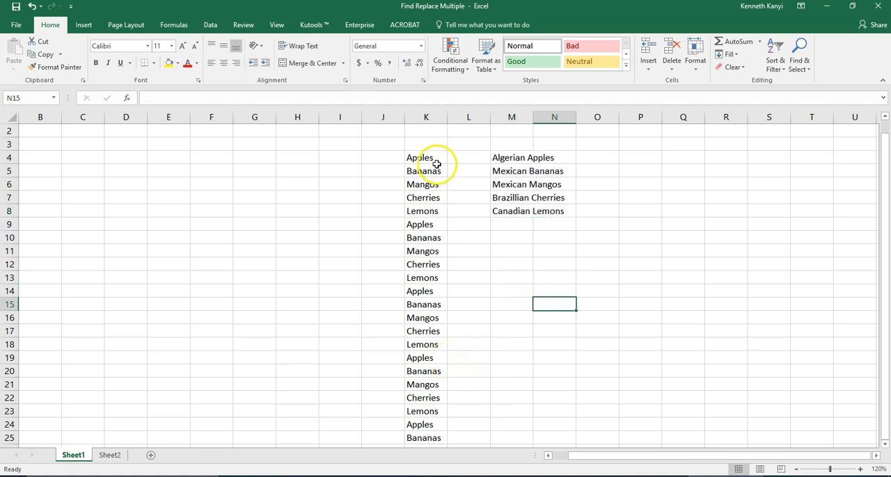
{"action": "left_click", "coordinate": [426, 157]}
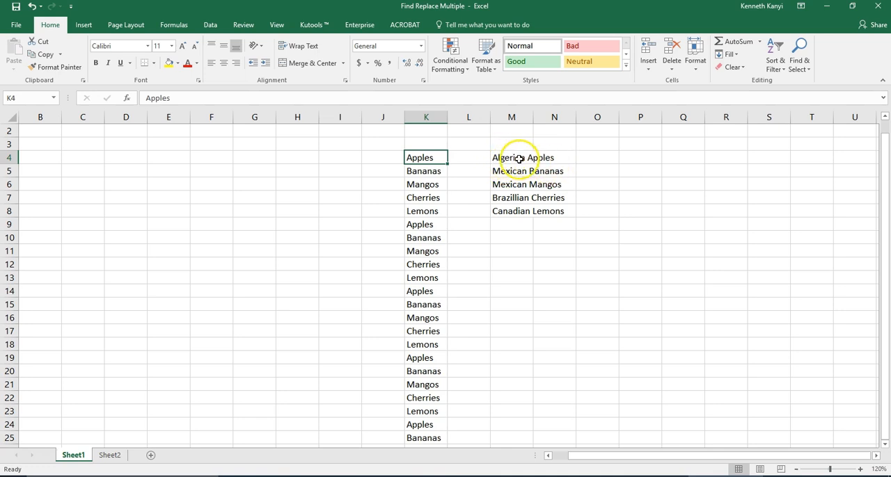
{"action": "left_click", "coordinate": [522, 157]}
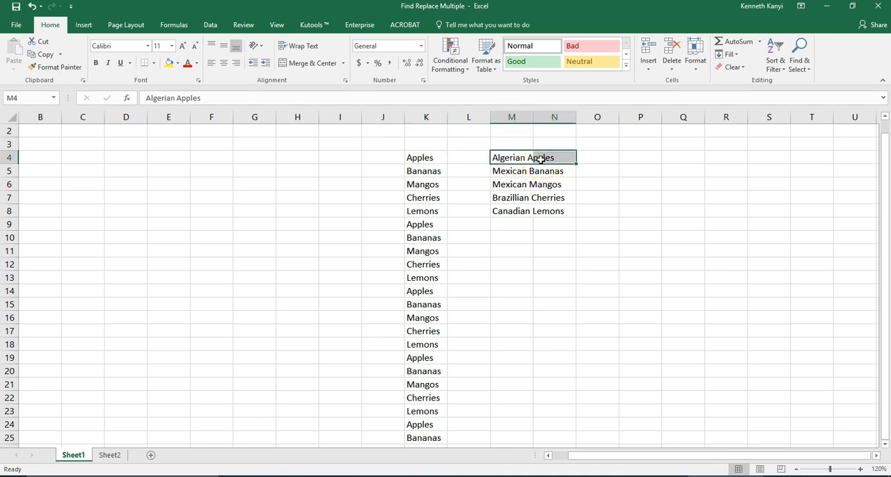
{"action": "left_click", "coordinate": [597, 211]}
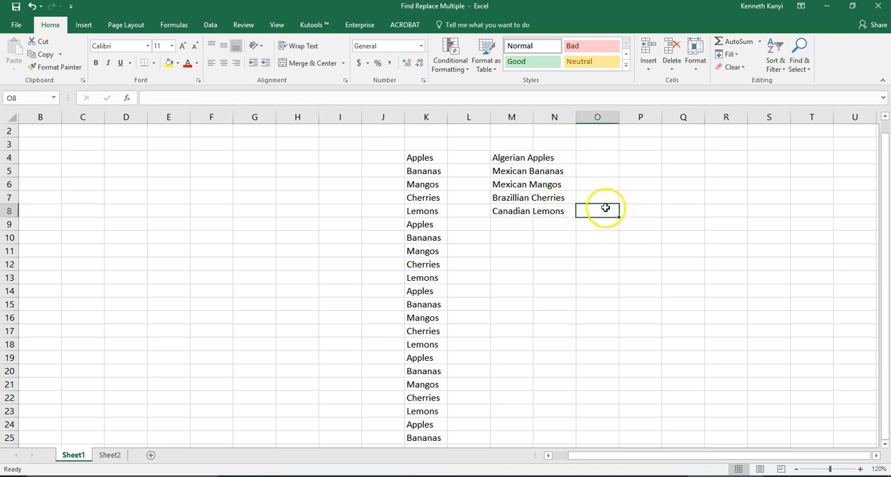
{"action": "mouse_move", "coordinate": [448, 159]}
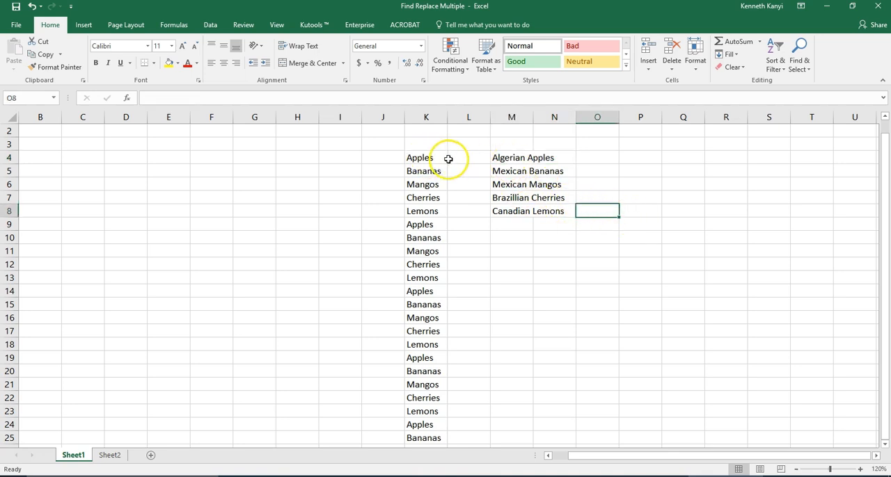
Step: Copy Apples through Lemons from K4:K8 into N4:N8 beside the full names in column O and select the N:O key
{"action": "left_click_drag", "start_coordinate": [421, 157], "coordinate": [423, 183]}
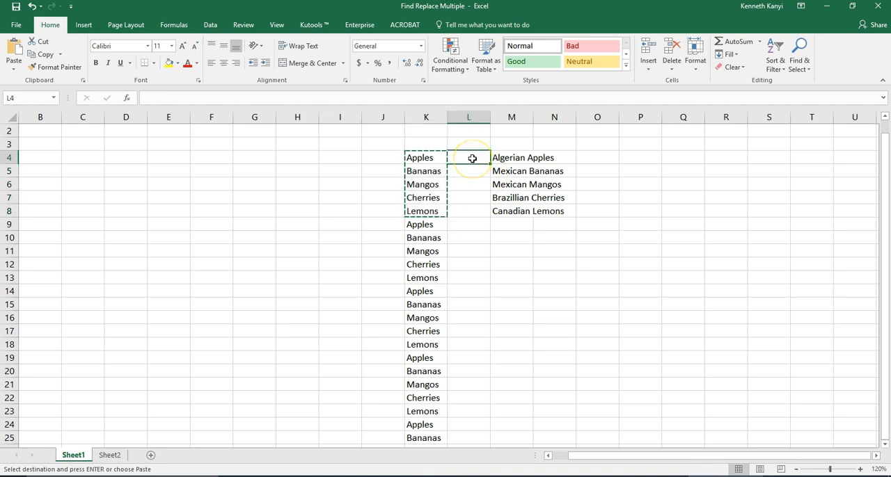
{"action": "left_click", "coordinate": [640, 170]}
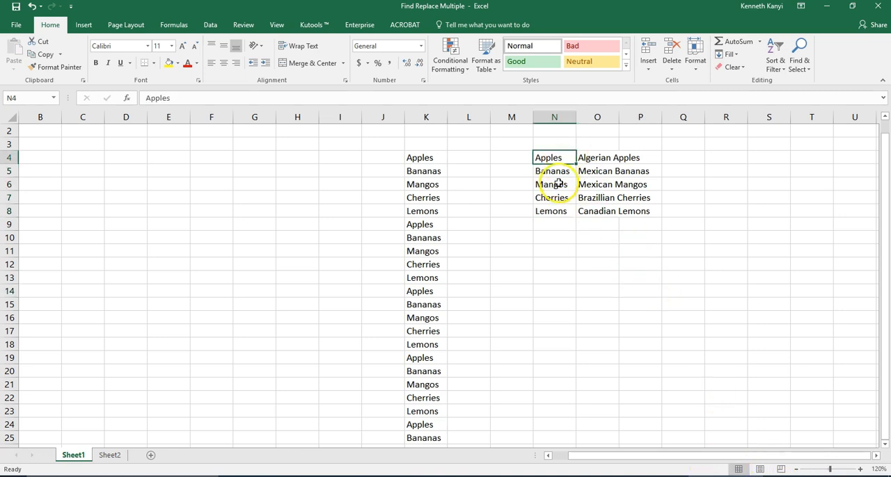
{"action": "left_click", "coordinate": [554, 211]}
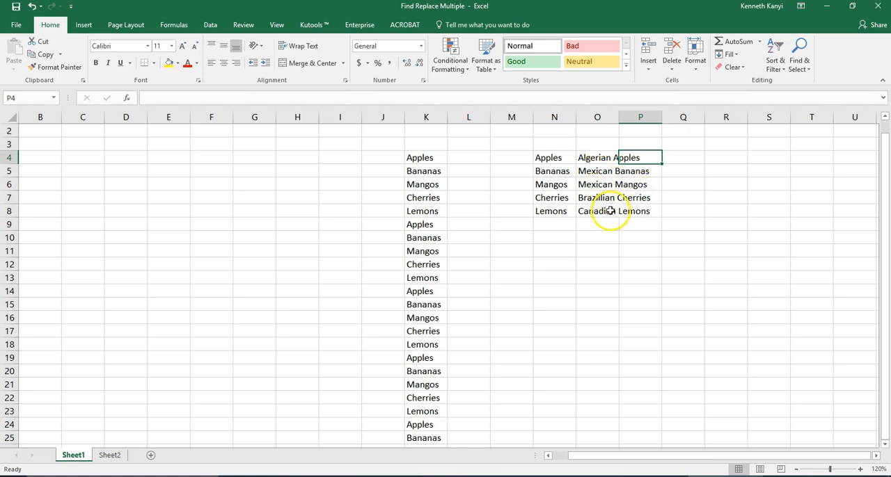
{"action": "mouse_move", "coordinate": [632, 224]}
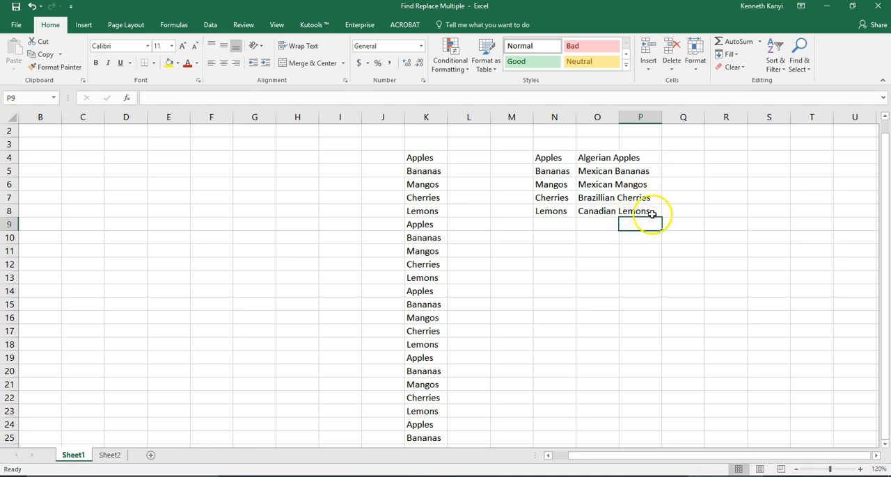
{"action": "left_click_drag", "start_coordinate": [548, 157], "coordinate": [618, 212]}
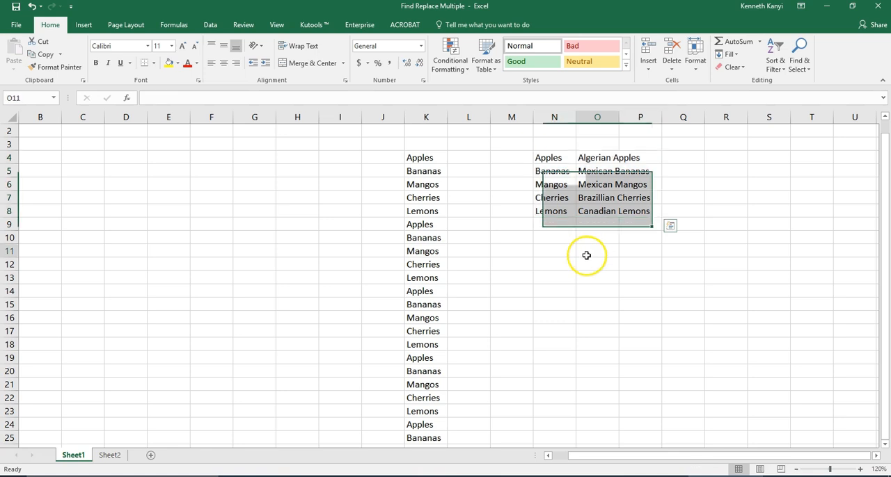
Step: Bring up the Visual Basic editor (Alt+F11) and insert a new code module
{"action": "left_click", "coordinate": [596, 250]}
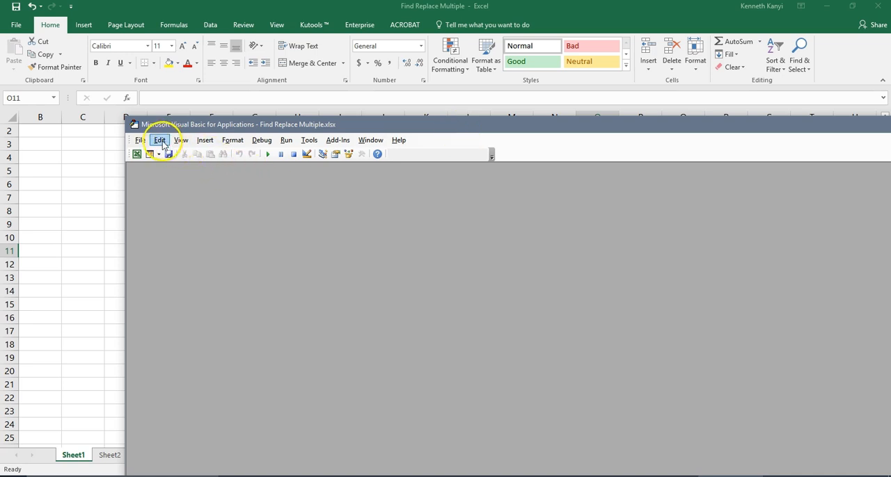
{"action": "left_click", "coordinate": [204, 139]}
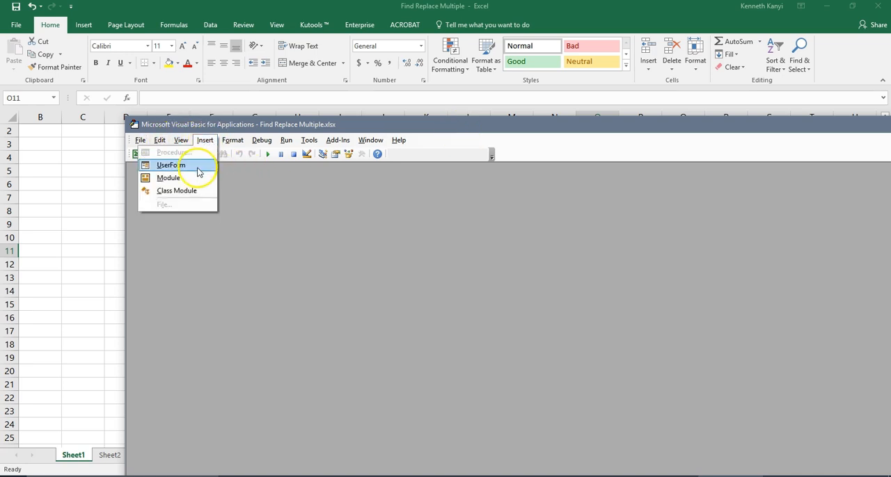
{"action": "left_click", "coordinate": [168, 178]}
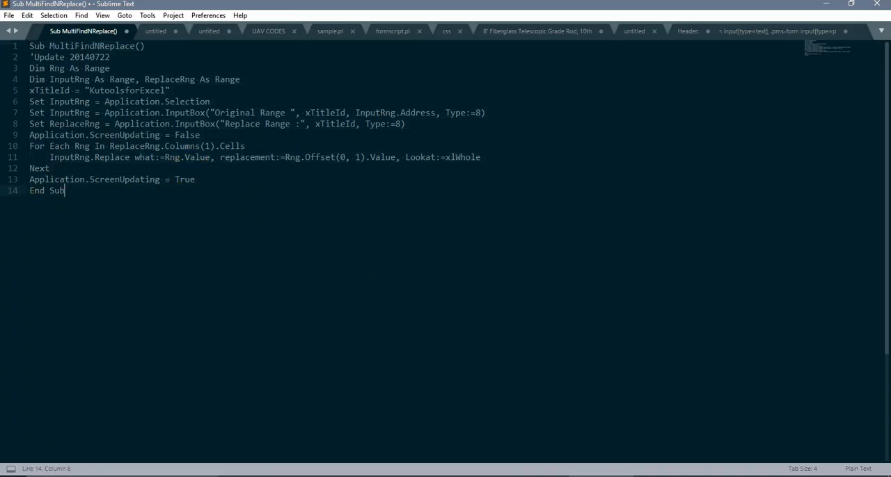
Step: Select all the MultiFindNReplace code in Sublime Text to copy it into the new module
{"action": "left_click_drag", "start_coordinate": [66, 189], "coordinate": [29, 78]}
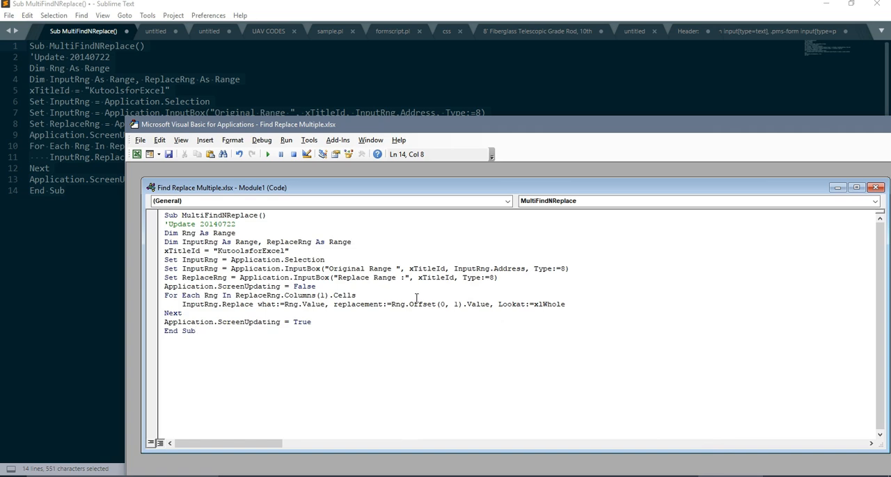
Step: Run MultiFindNReplace so the Original Range input box appears over the sheet
{"action": "left_click", "coordinate": [267, 153]}
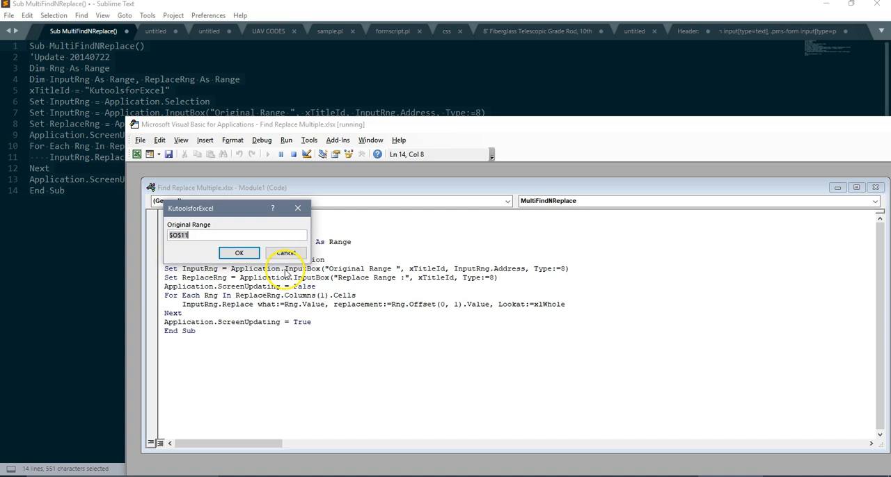
{"action": "mouse_move", "coordinate": [198, 231]}
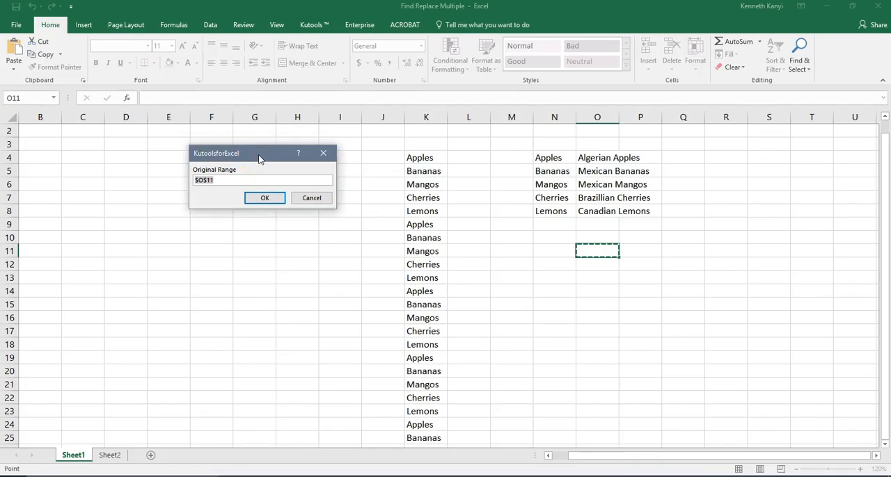
Step: Set K4:K25 as the original range and the N4:O8 key as the replace range
{"action": "left_click_drag", "start_coordinate": [426, 158], "coordinate": [423, 384]}
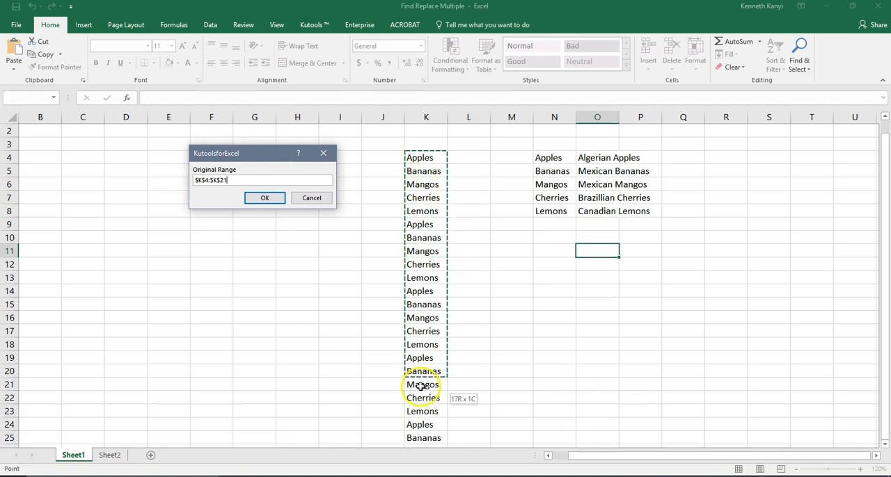
{"action": "left_click_drag", "start_coordinate": [423, 385], "coordinate": [426, 437]}
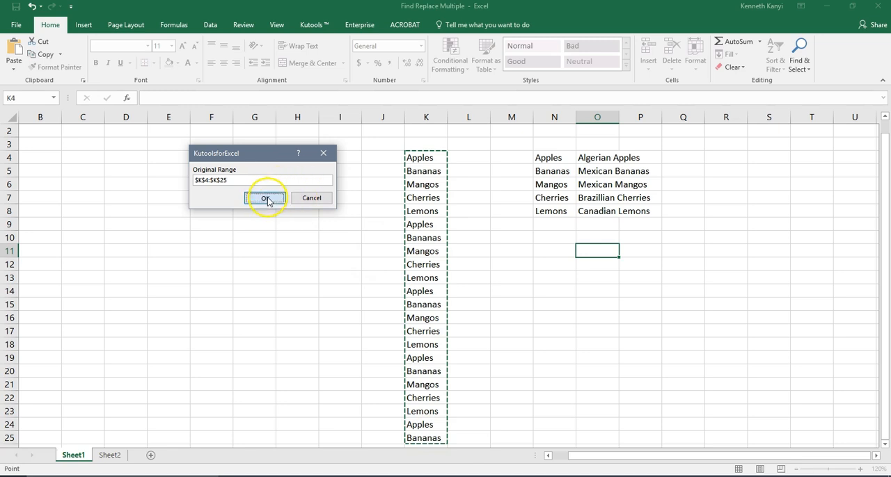
{"action": "left_click", "coordinate": [264, 198]}
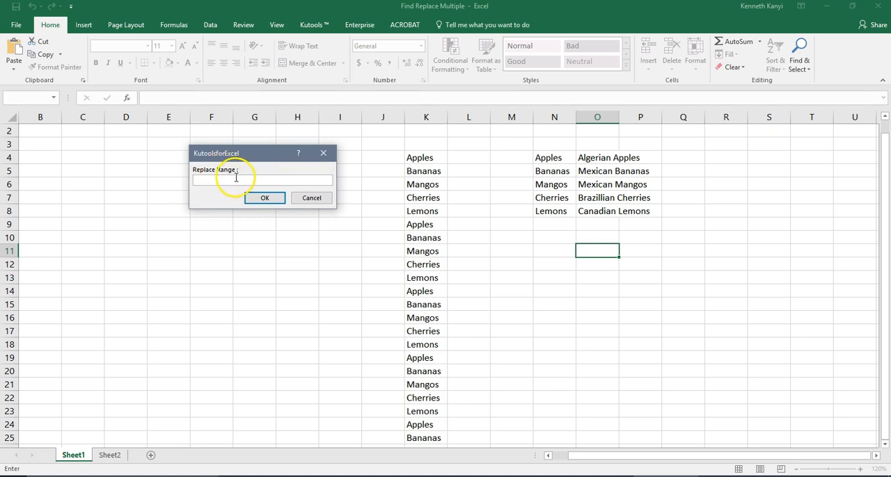
{"action": "left_click_drag", "start_coordinate": [554, 157], "coordinate": [554, 212]}
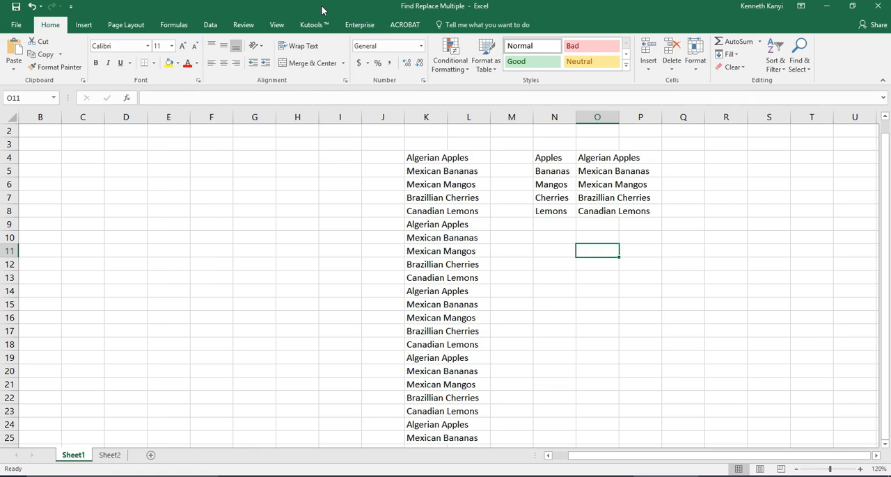
{"action": "mouse_move", "coordinate": [494, 94]}
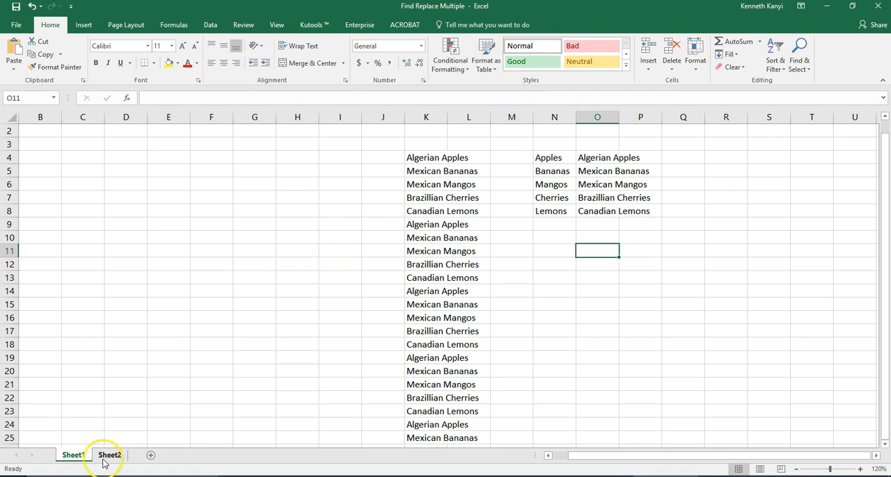
Step: Go to Sheet2 and look over the numeric Language Key column and the N:O number-to-language table
{"action": "left_click", "coordinate": [108, 456]}
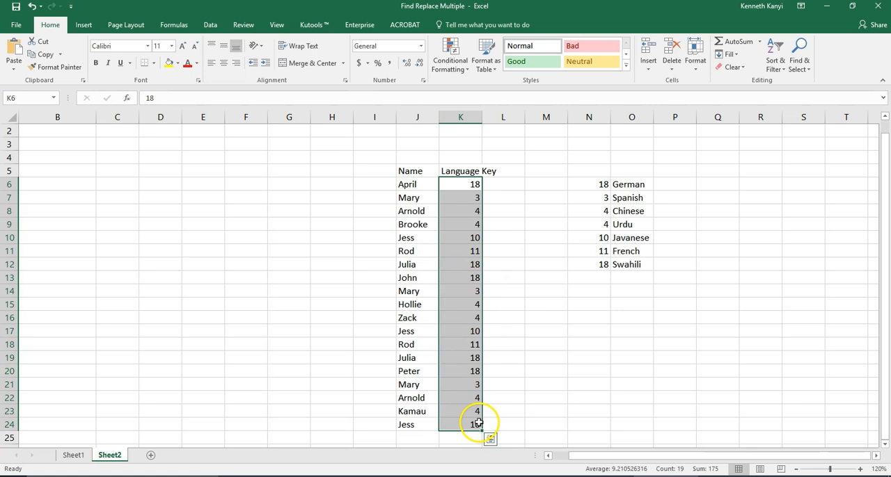
{"action": "mouse_move", "coordinate": [603, 395]}
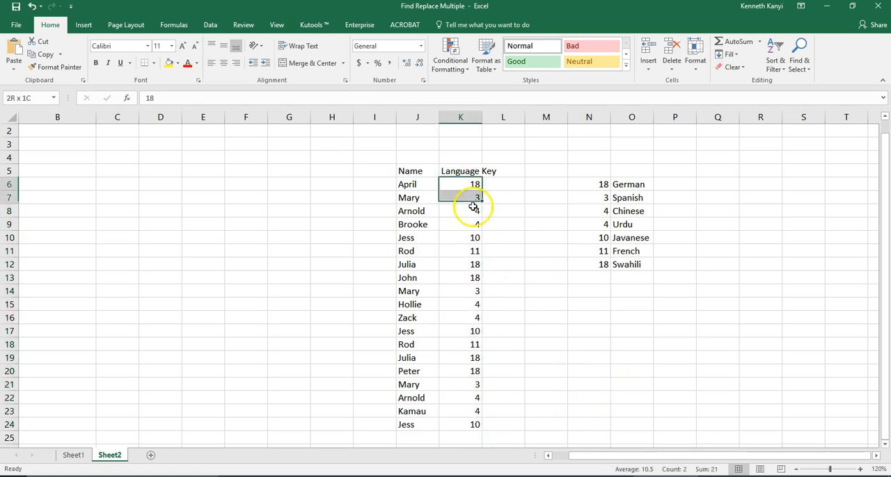
{"action": "left_click_drag", "start_coordinate": [459, 184], "coordinate": [459, 425]}
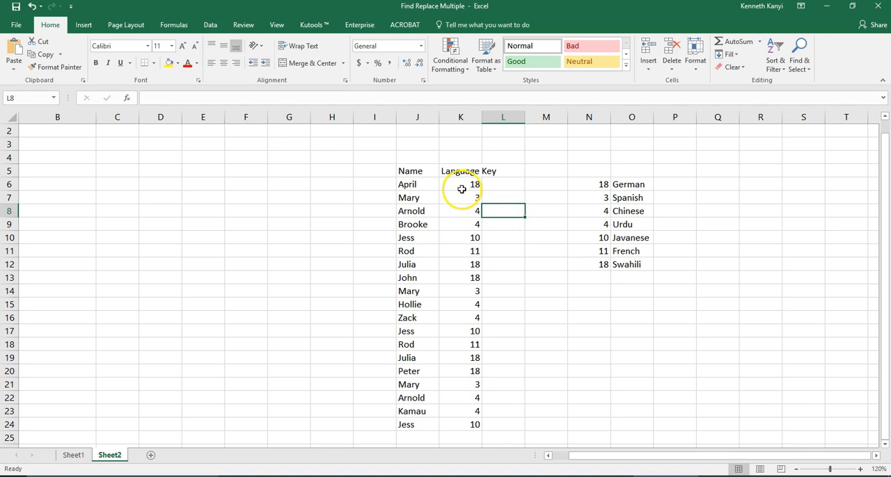
{"action": "left_click", "coordinate": [503, 264]}
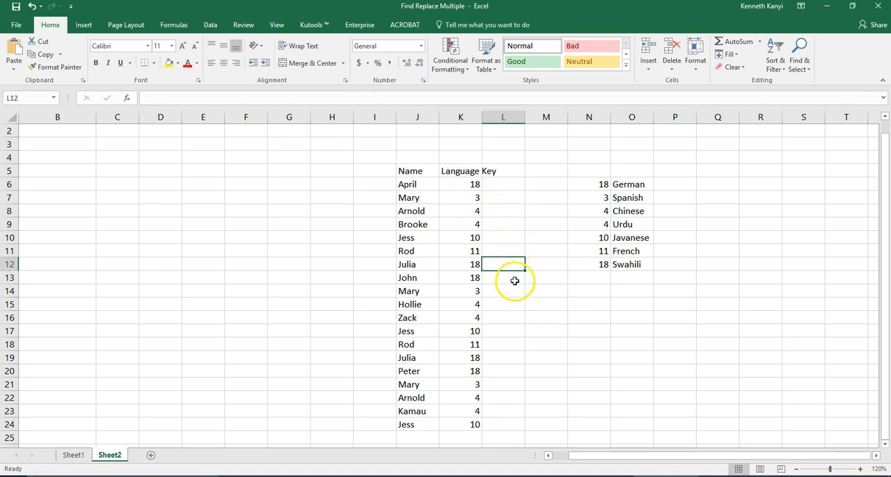
{"action": "mouse_move", "coordinate": [512, 289]}
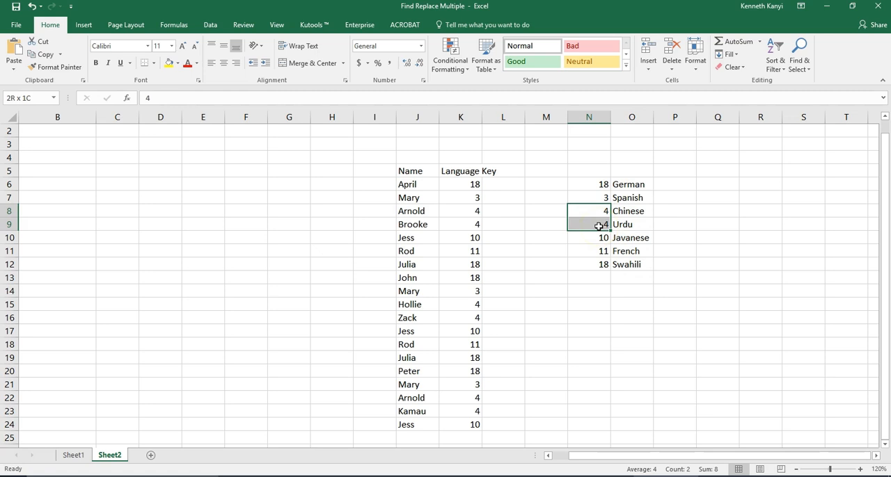
Step: Remove the duplicate-key Urdu row from the N:O lookup table by shifting the rows above it down
{"action": "left_click", "coordinate": [632, 224]}
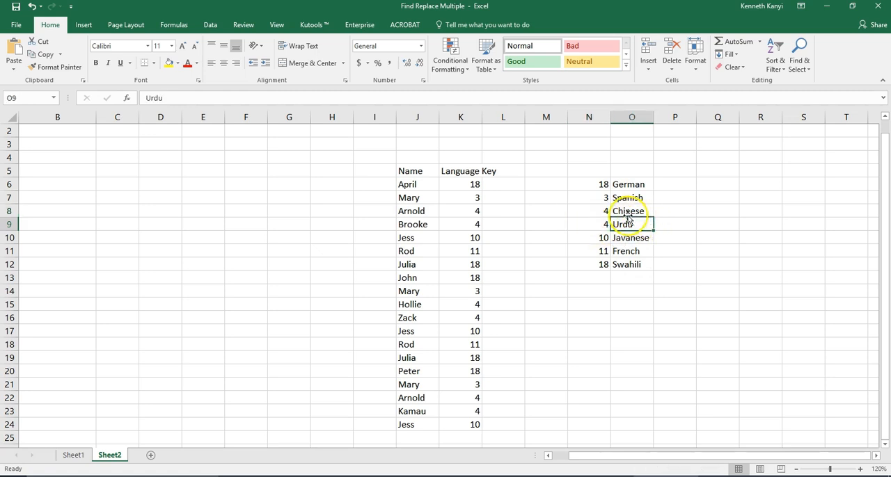
{"action": "left_click", "coordinate": [673, 211]}
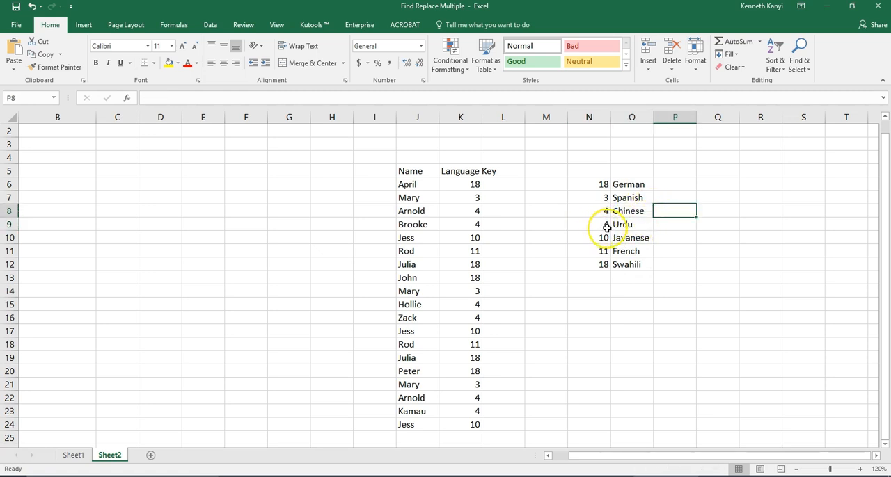
{"action": "left_click_drag", "start_coordinate": [588, 184], "coordinate": [632, 212]}
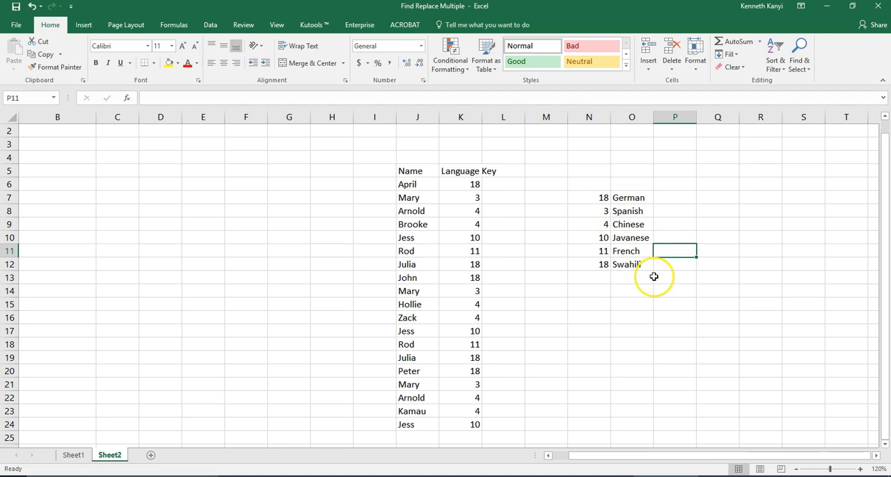
{"action": "left_click", "coordinate": [632, 278]}
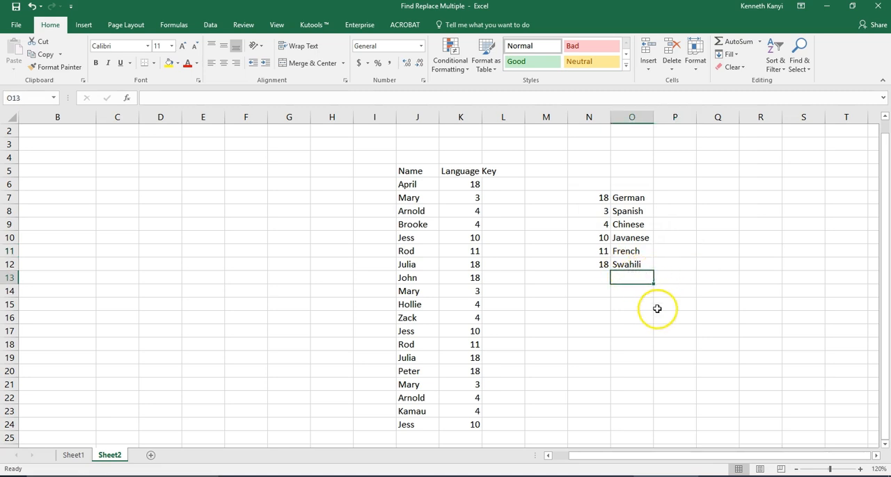
{"action": "left_click", "coordinate": [674, 304]}
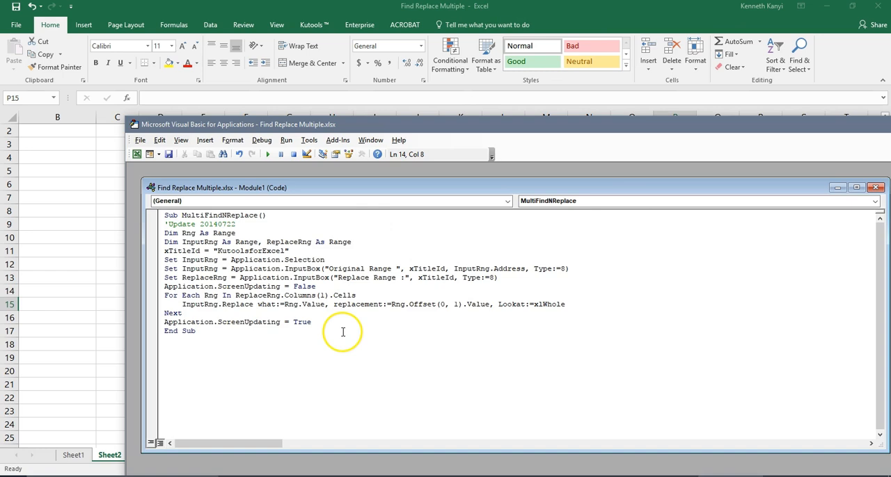
{"action": "mouse_move", "coordinate": [277, 359]}
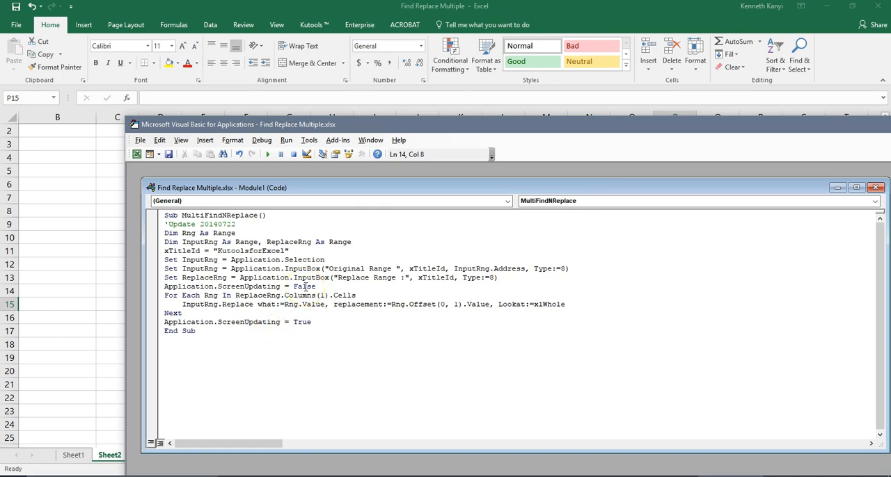
Step: Run MultiFindNReplace again so it prompts for the original range on Sheet2
{"action": "left_click", "coordinate": [268, 154]}
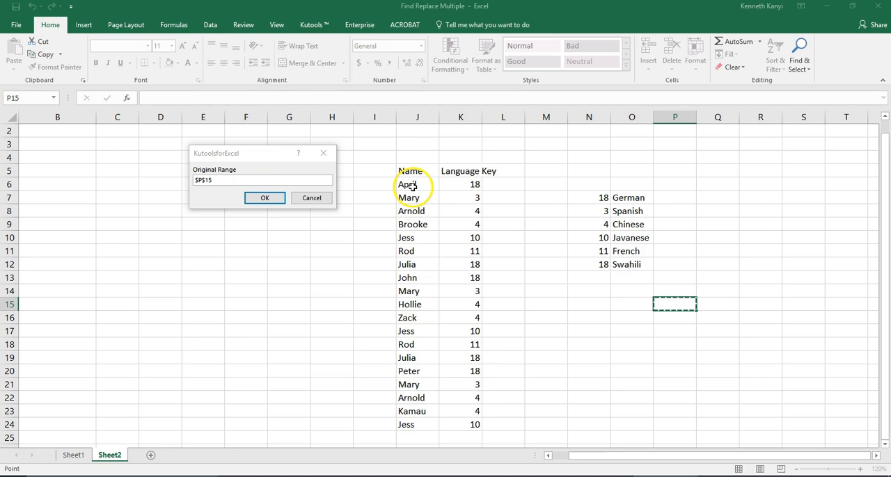
Step: Set K6:K24 as the original range and N7:O12 as the replace range, turning the keys into language names
{"action": "left_click_drag", "start_coordinate": [409, 184], "coordinate": [420, 237]}
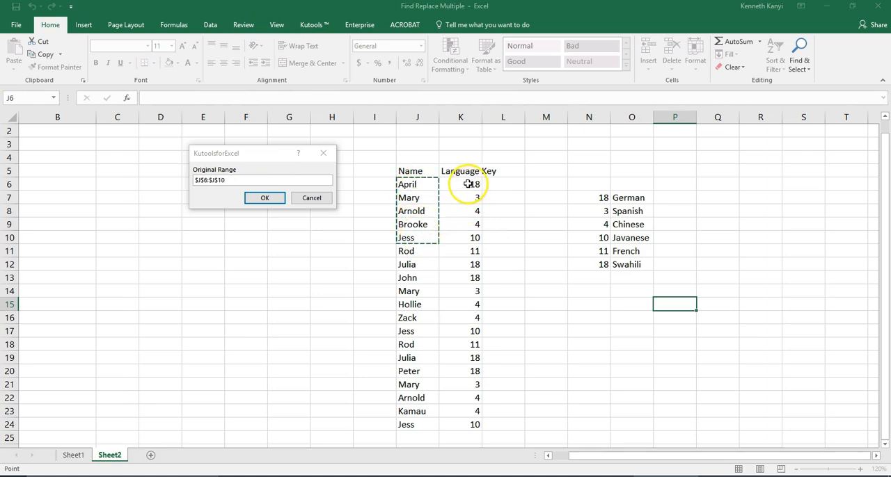
{"action": "left_click_drag", "start_coordinate": [471, 183], "coordinate": [476, 423]}
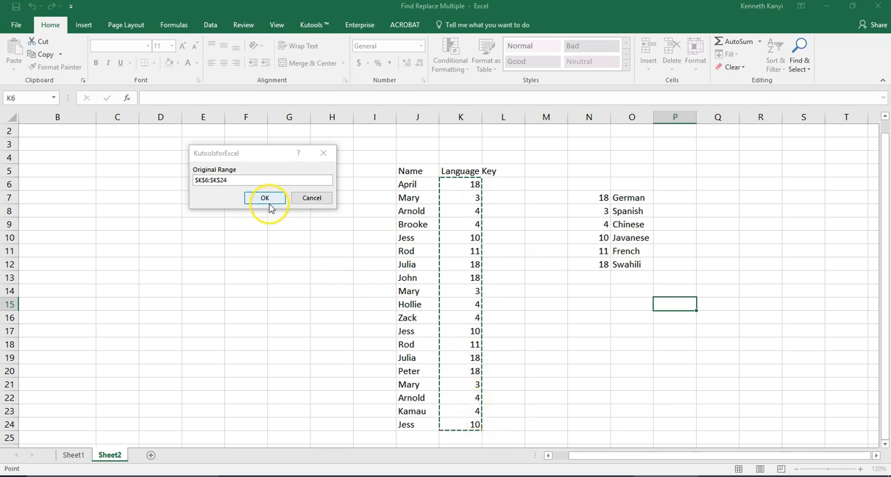
{"action": "left_click", "coordinate": [265, 198]}
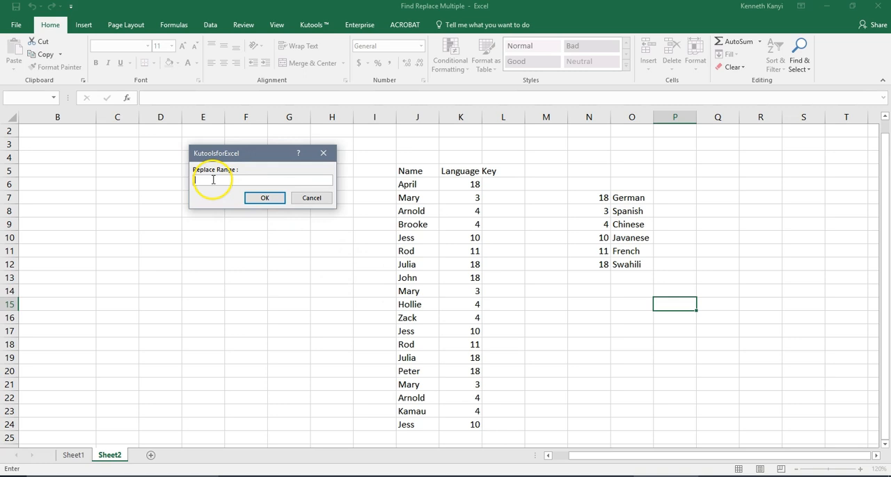
{"action": "left_click_drag", "start_coordinate": [589, 198], "coordinate": [589, 211]}
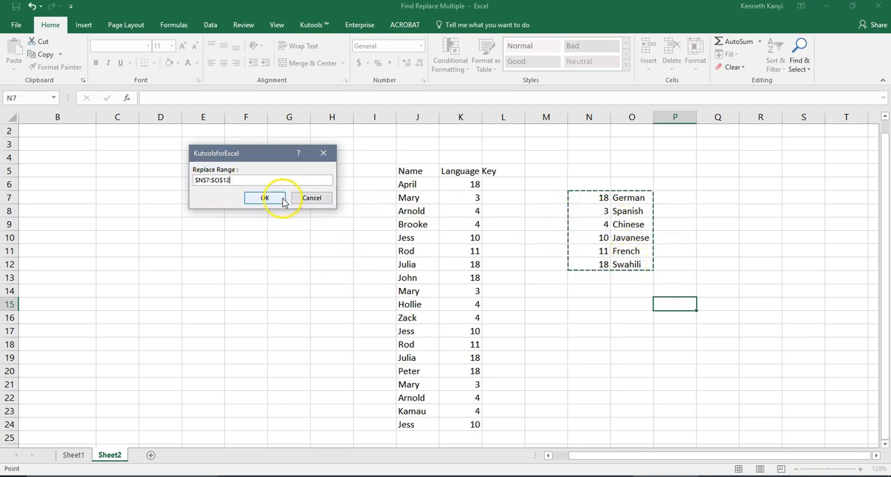
{"action": "left_click", "coordinate": [265, 198]}
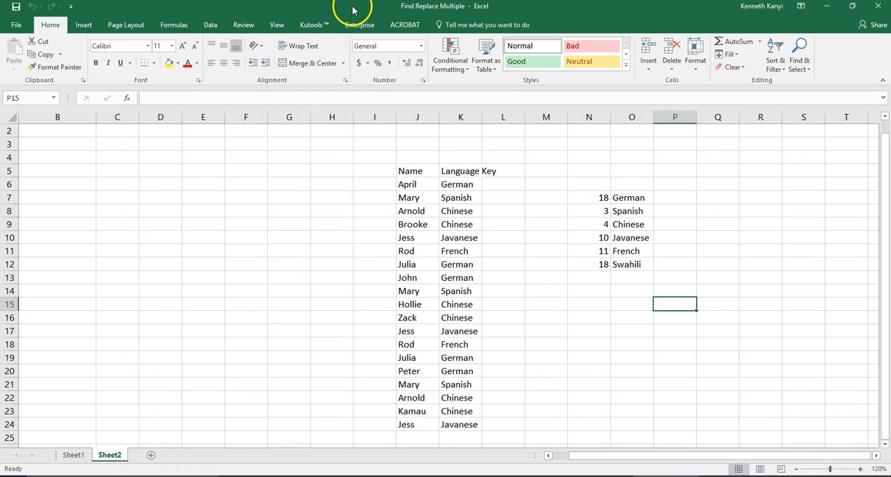
{"action": "left_click", "coordinate": [546, 291]}
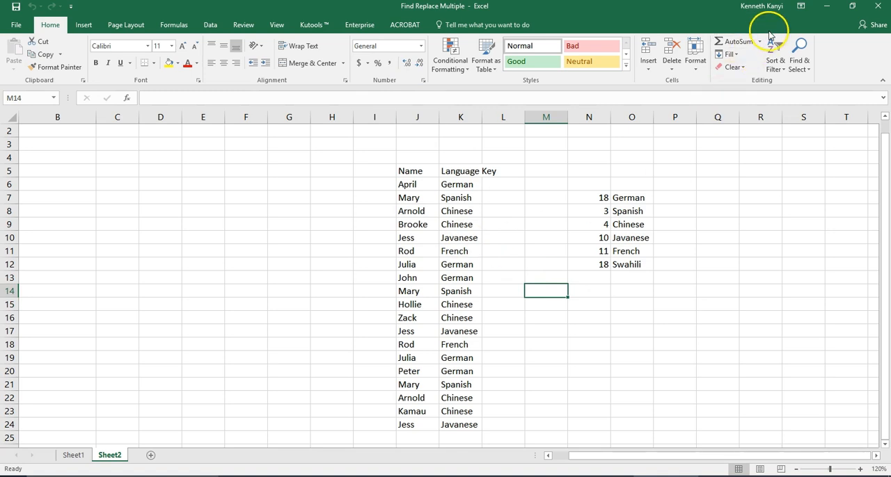
{"action": "mouse_move", "coordinate": [689, 35]}
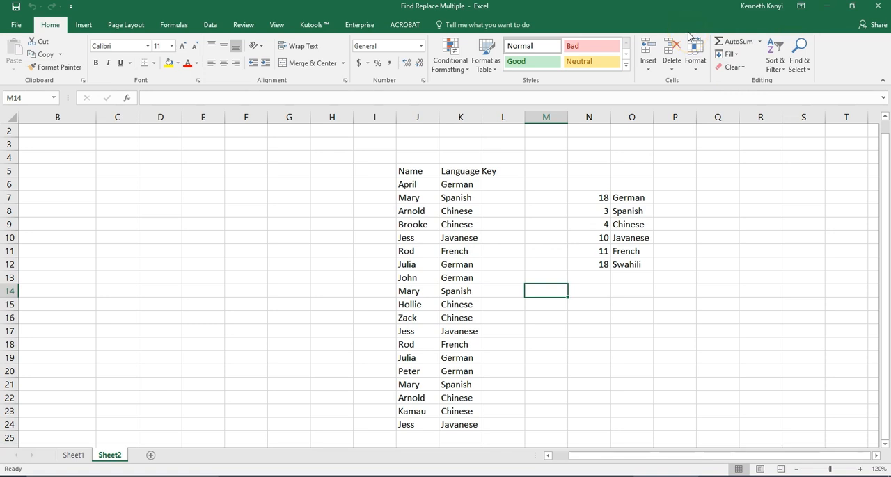
{"action": "mouse_move", "coordinate": [345, 5]}
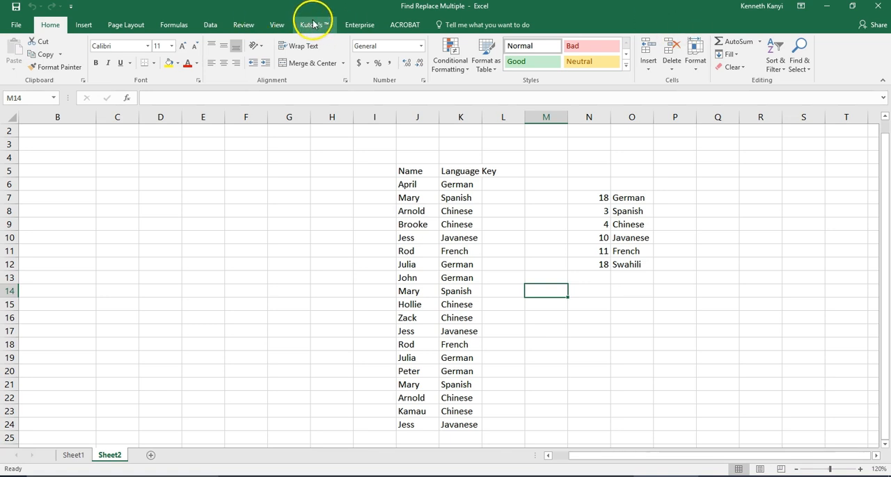
Step: Show the Kutools ribbon tools and rest on an empty cell beside the lookup table
{"action": "left_click", "coordinate": [314, 25]}
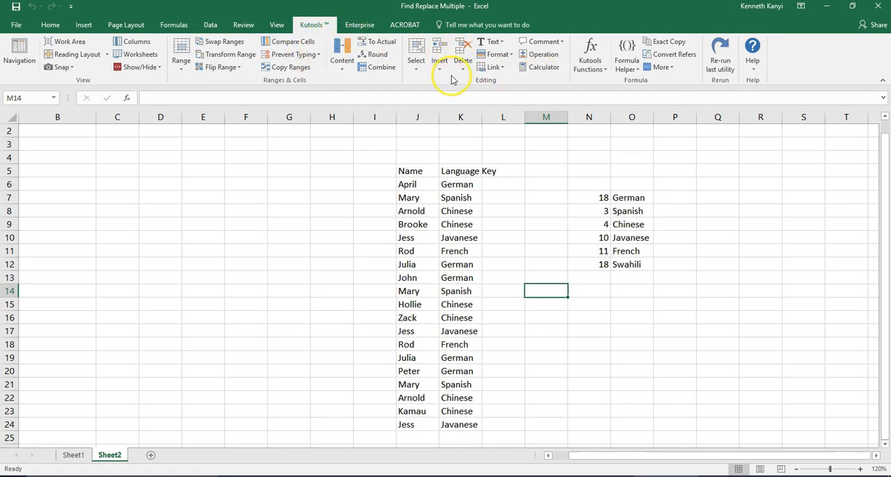
{"action": "mouse_move", "coordinate": [415, 79]}
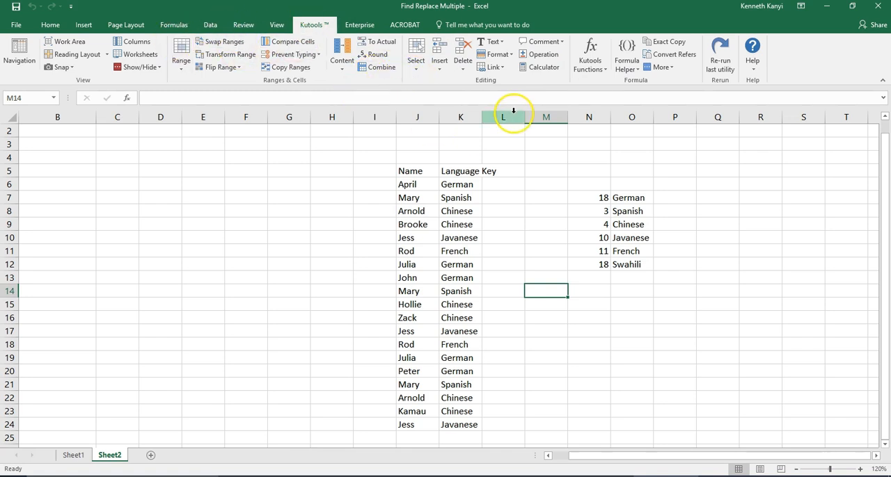
{"action": "mouse_move", "coordinate": [601, 169]}
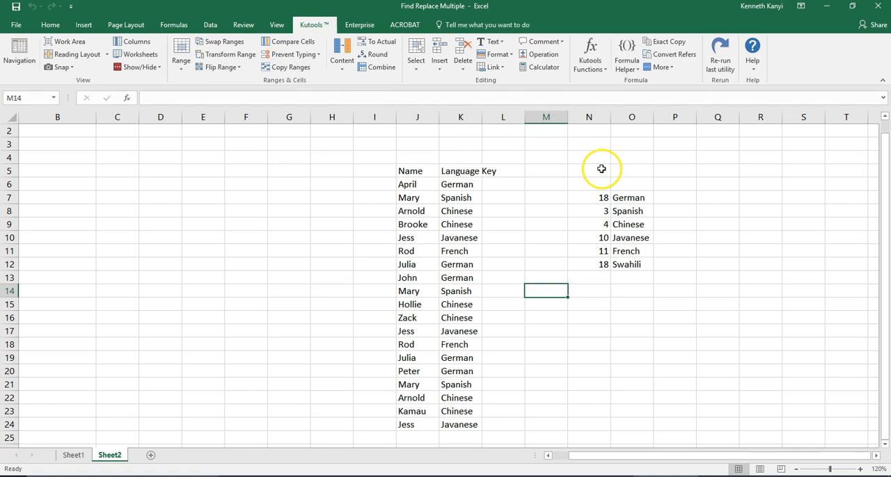
{"action": "mouse_move", "coordinate": [545, 116]}
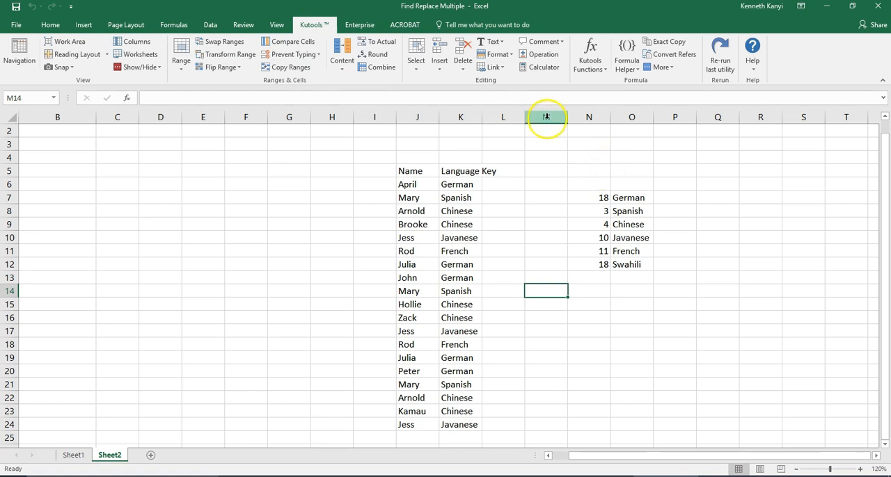
{"action": "left_click", "coordinate": [674, 264]}
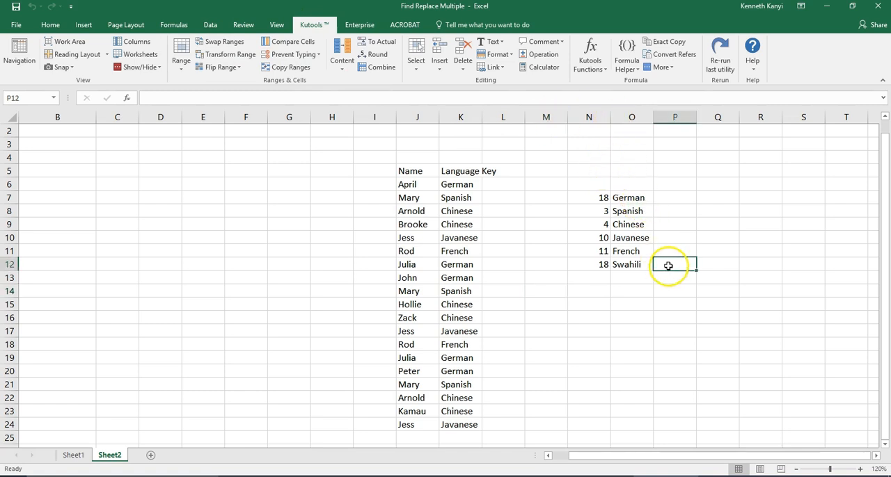